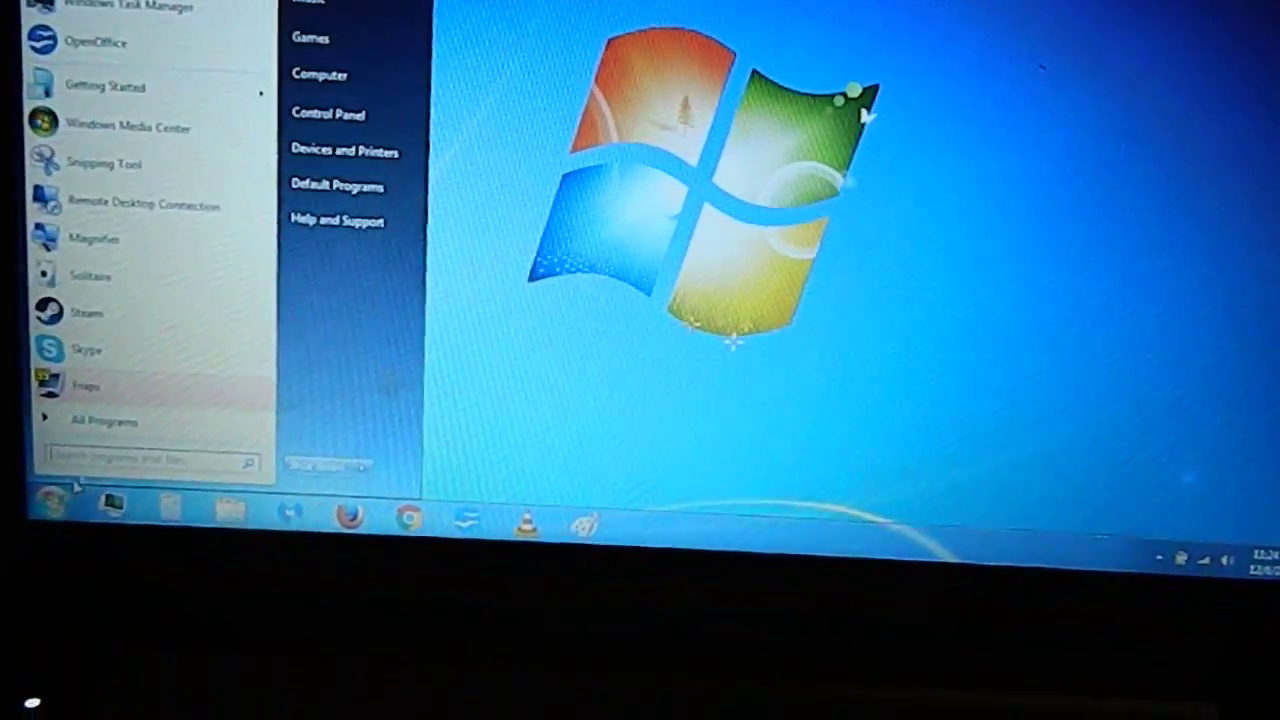
# Step: View Computer's Properties to confirm 4.00 GB installed memory (3.22 GB usable) on the 64-bit system
pyautogui.rightClick(318, 88)
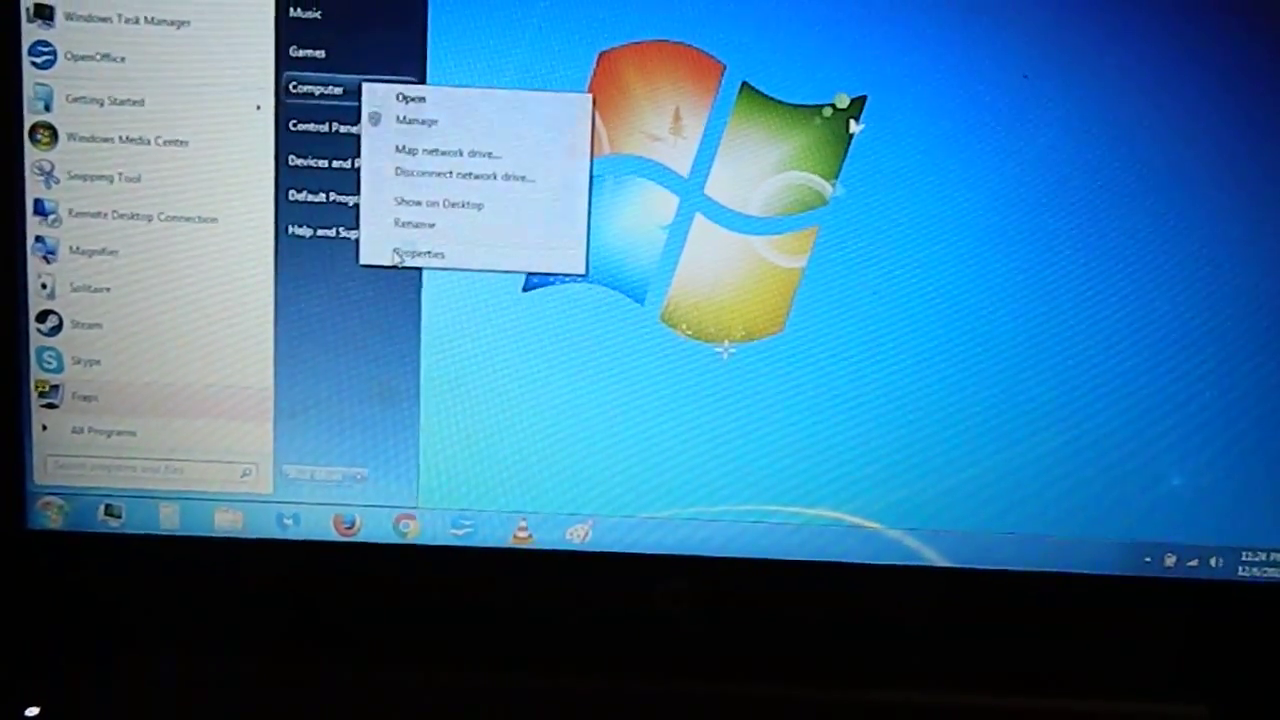
pyautogui.click(420, 252)
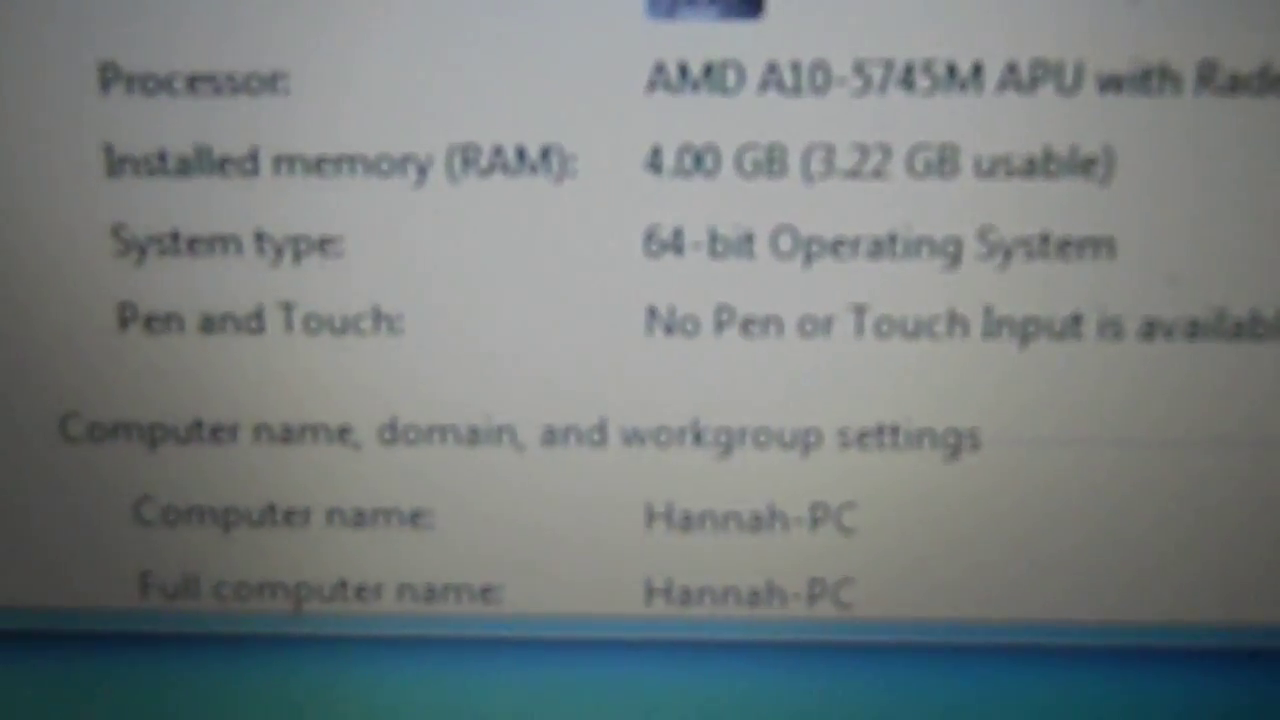
pyautogui.scroll(3)
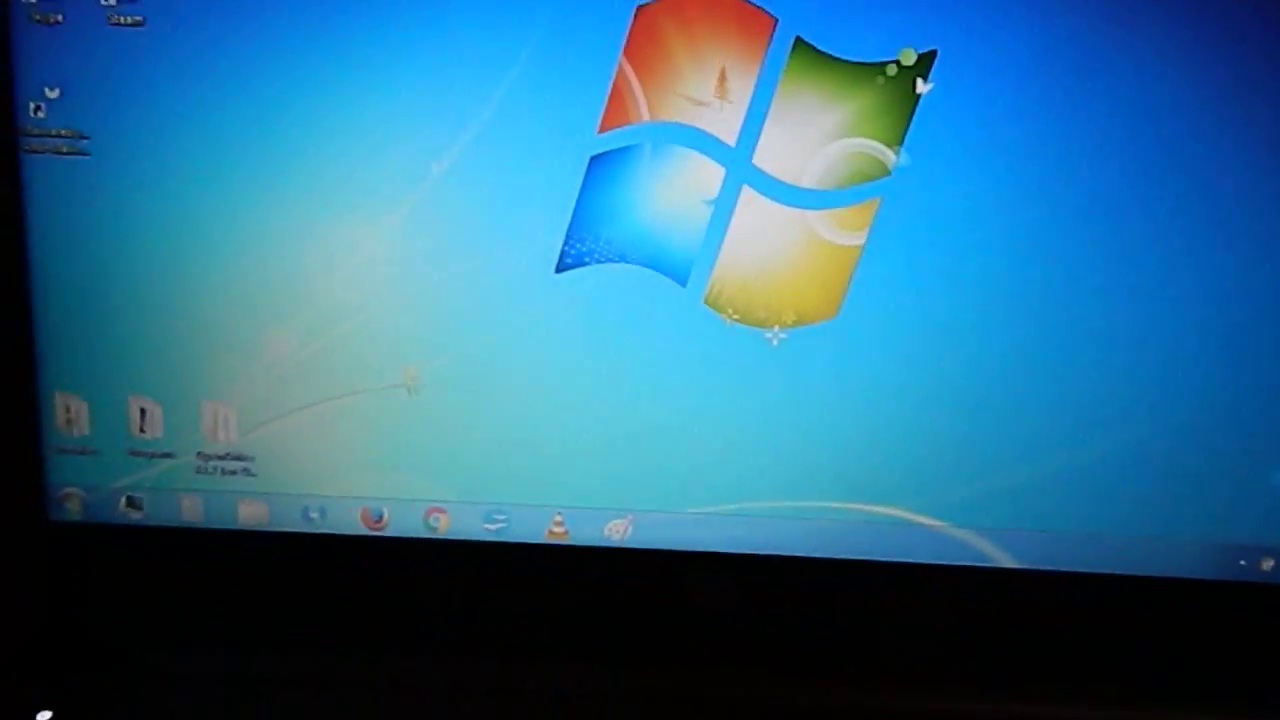
# Step: In msconfig's Boot advanced options, enable Maximum memory to reveal the 4092 value
pyautogui.click(72, 504)
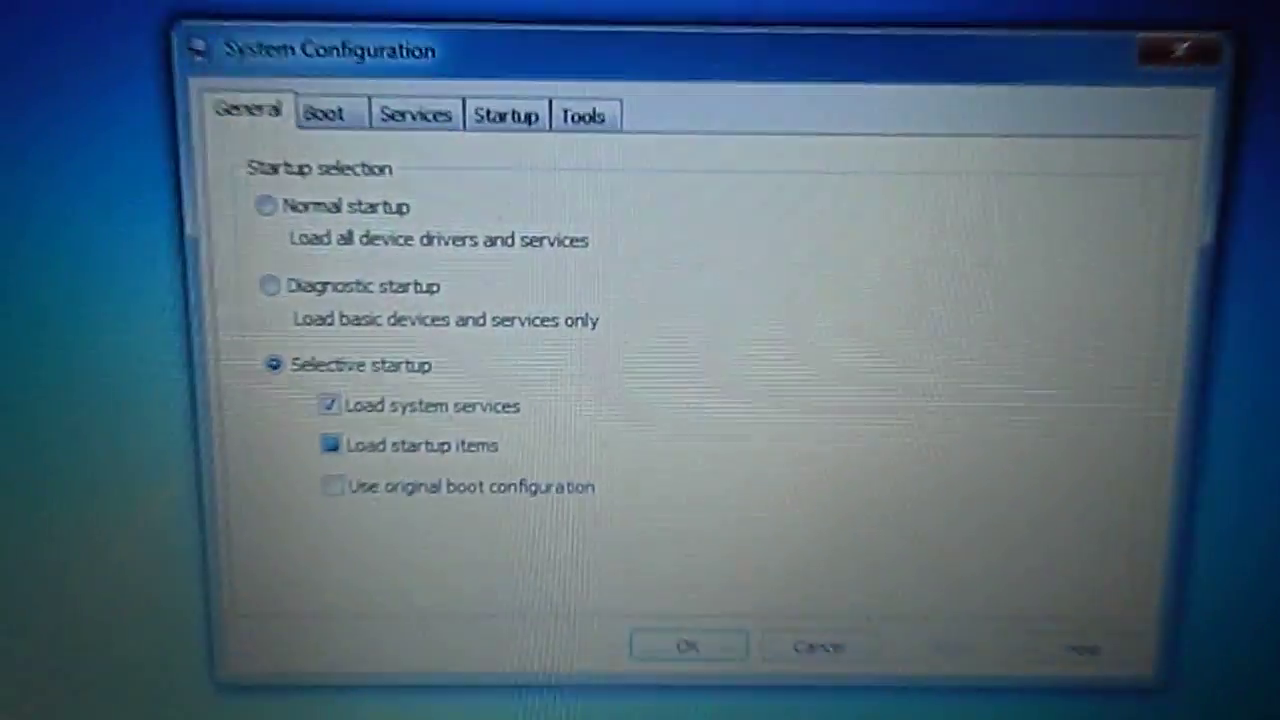
pyautogui.click(322, 114)
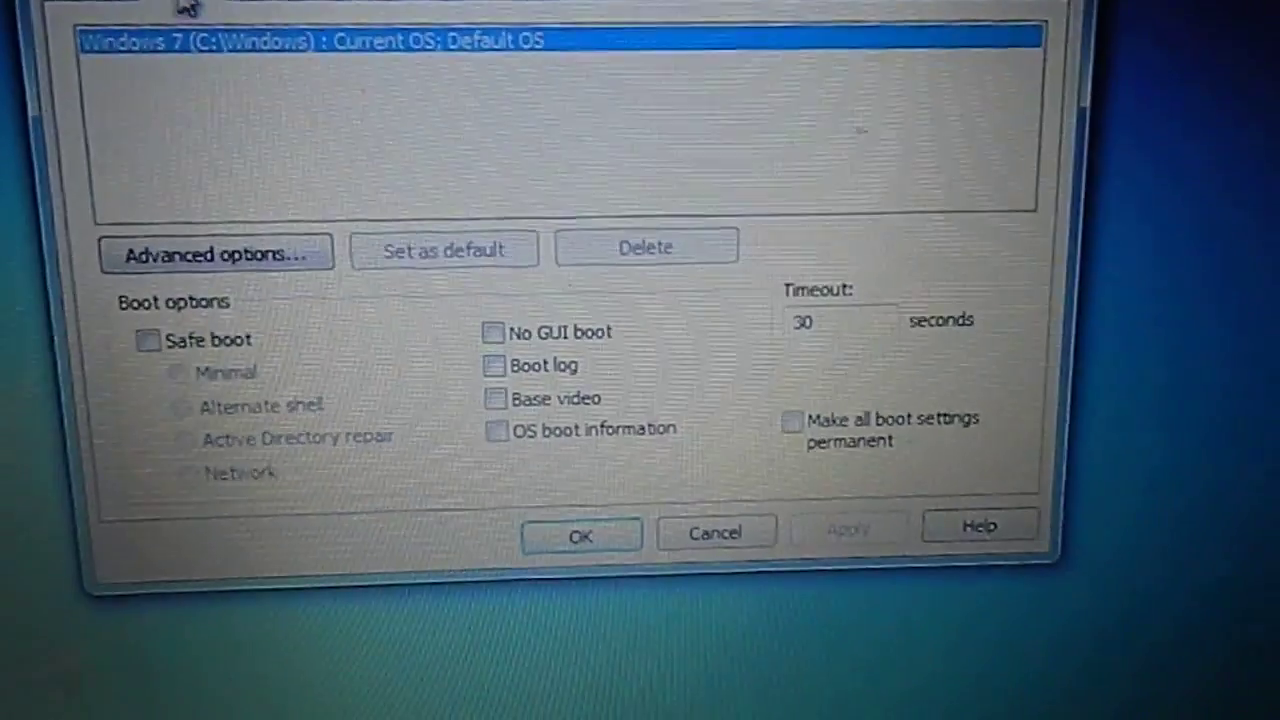
pyautogui.click(216, 252)
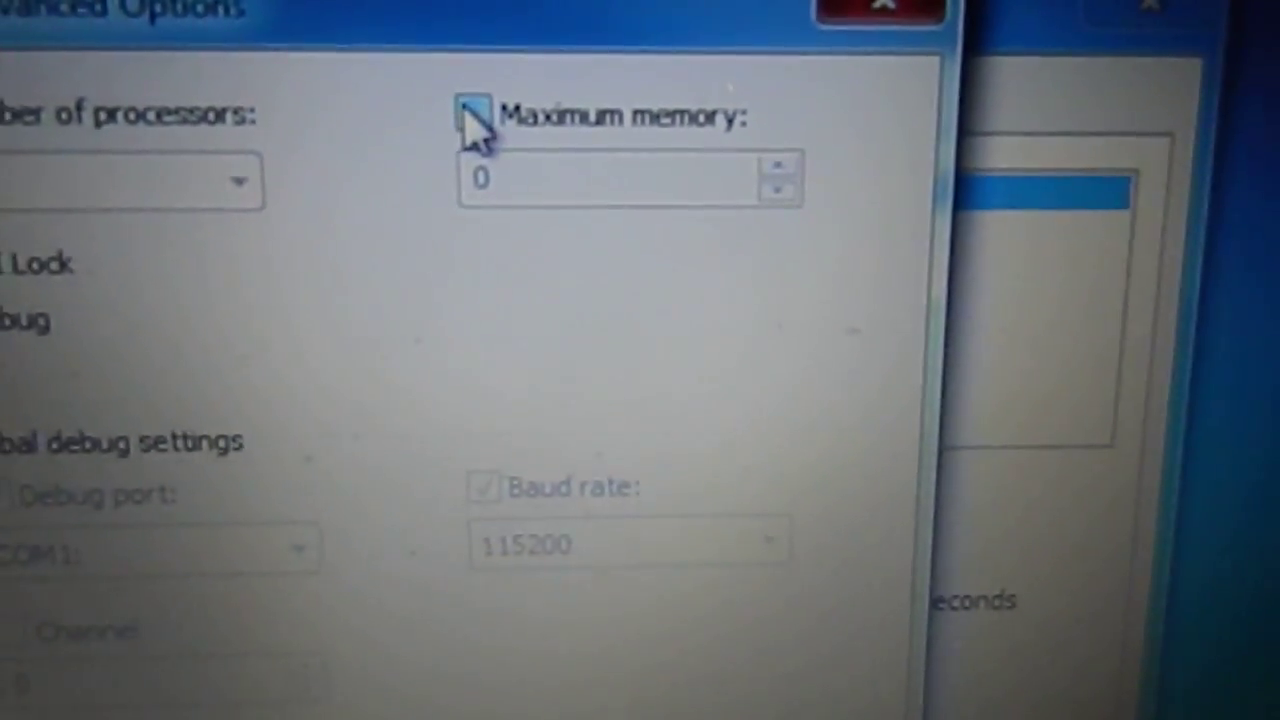
pyautogui.click(474, 114)
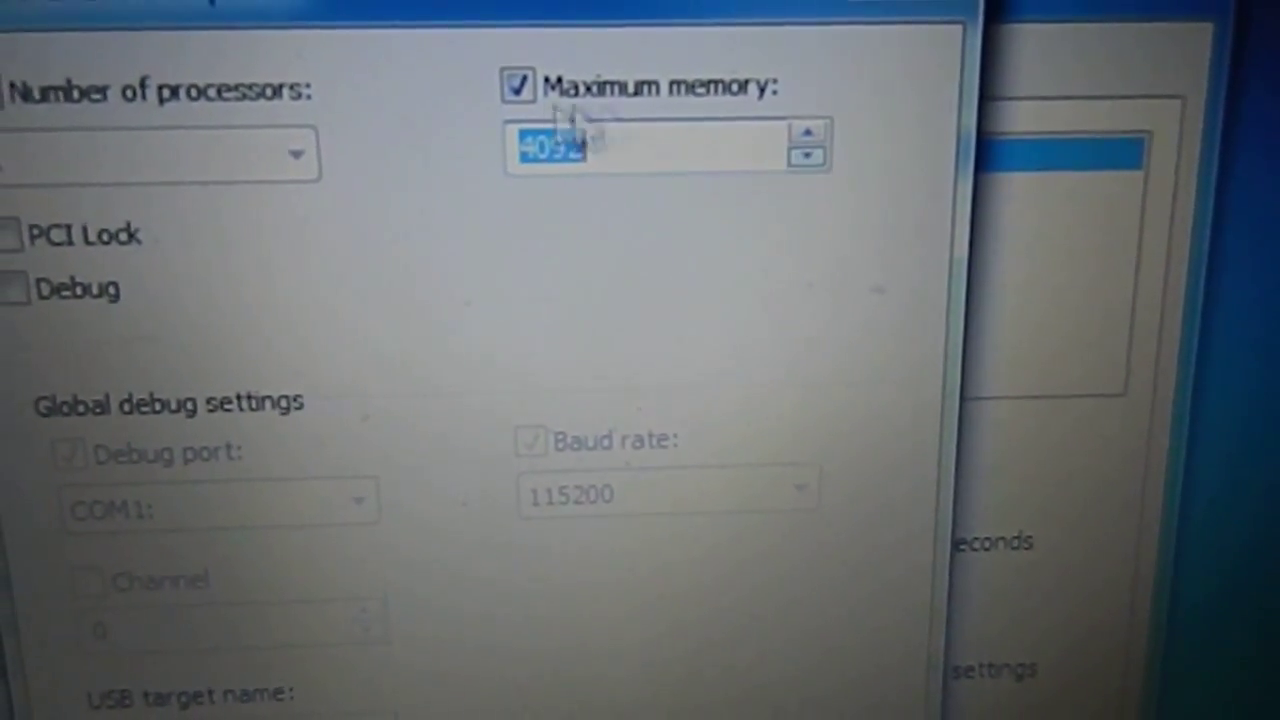
# Step: Dismiss and recheck the advanced boot options, leaving Maximum memory unset
pyautogui.click(516, 86)
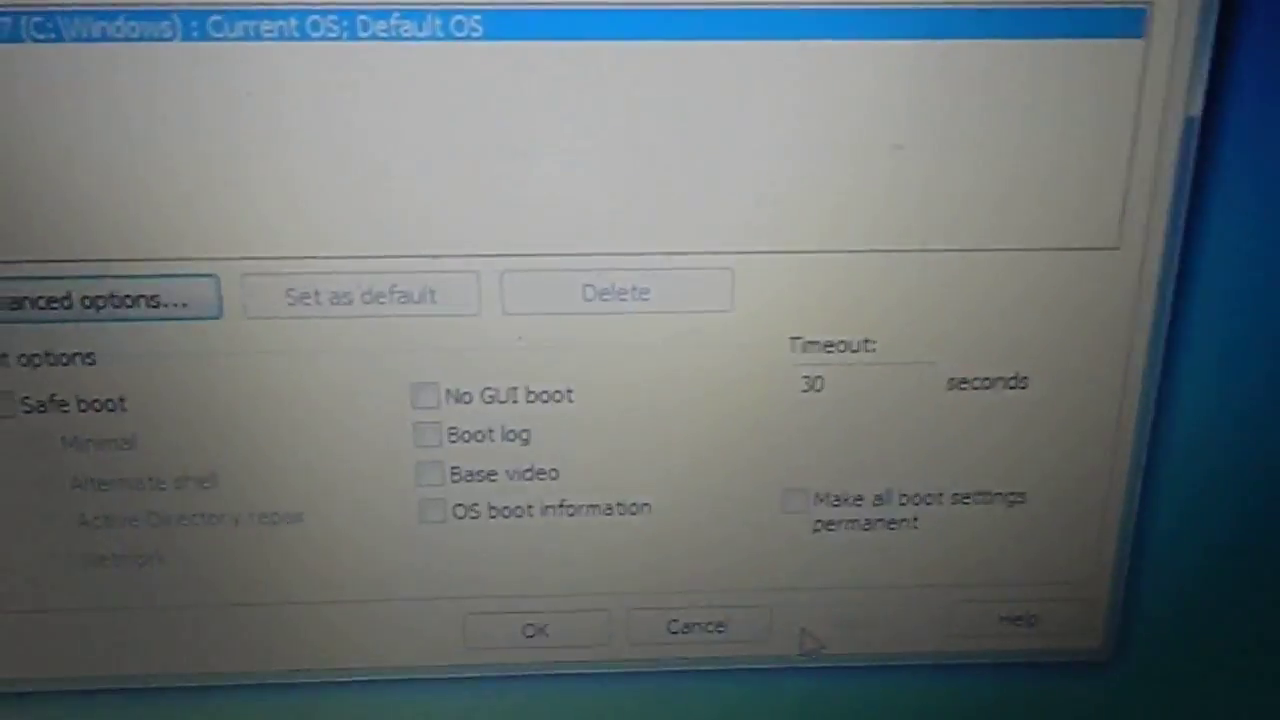
pyautogui.click(100, 296)
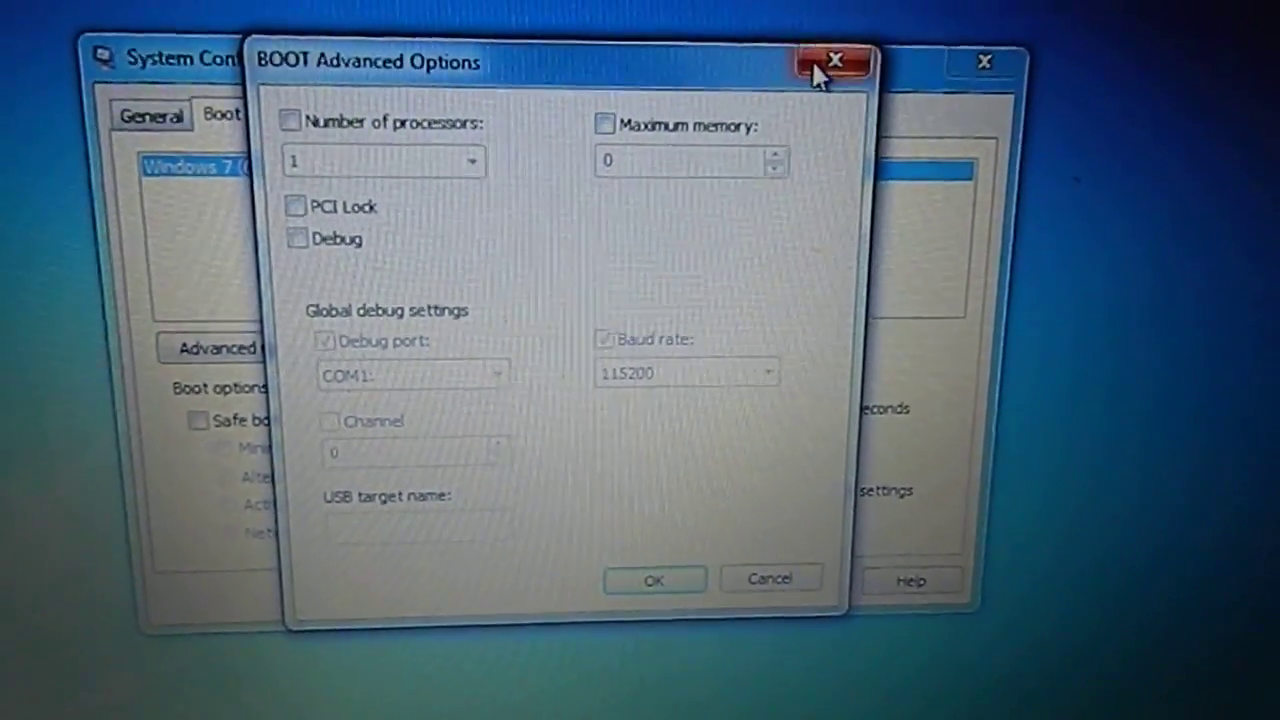
pyautogui.click(836, 60)
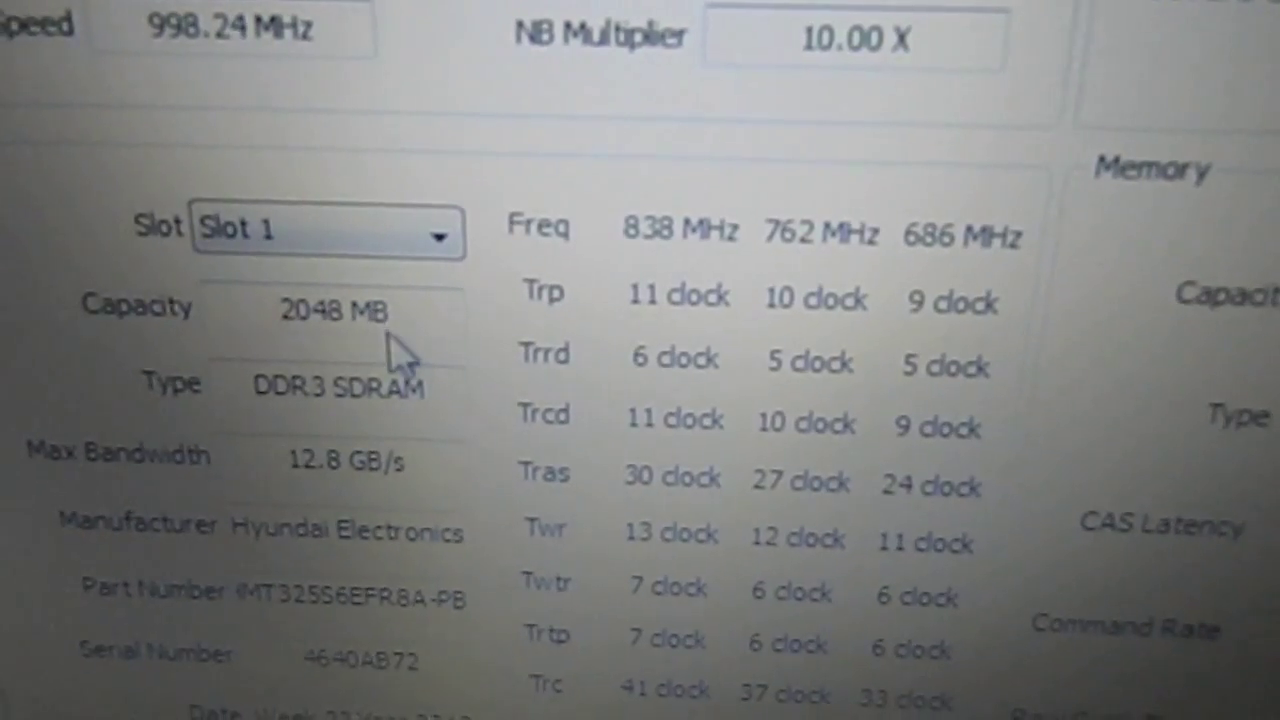
# Step: Select Slot 1 in AMD OverDrive's Memory section, showing a 2048 MB DDR3 Hyundai Electronics module
pyautogui.click(430, 232)
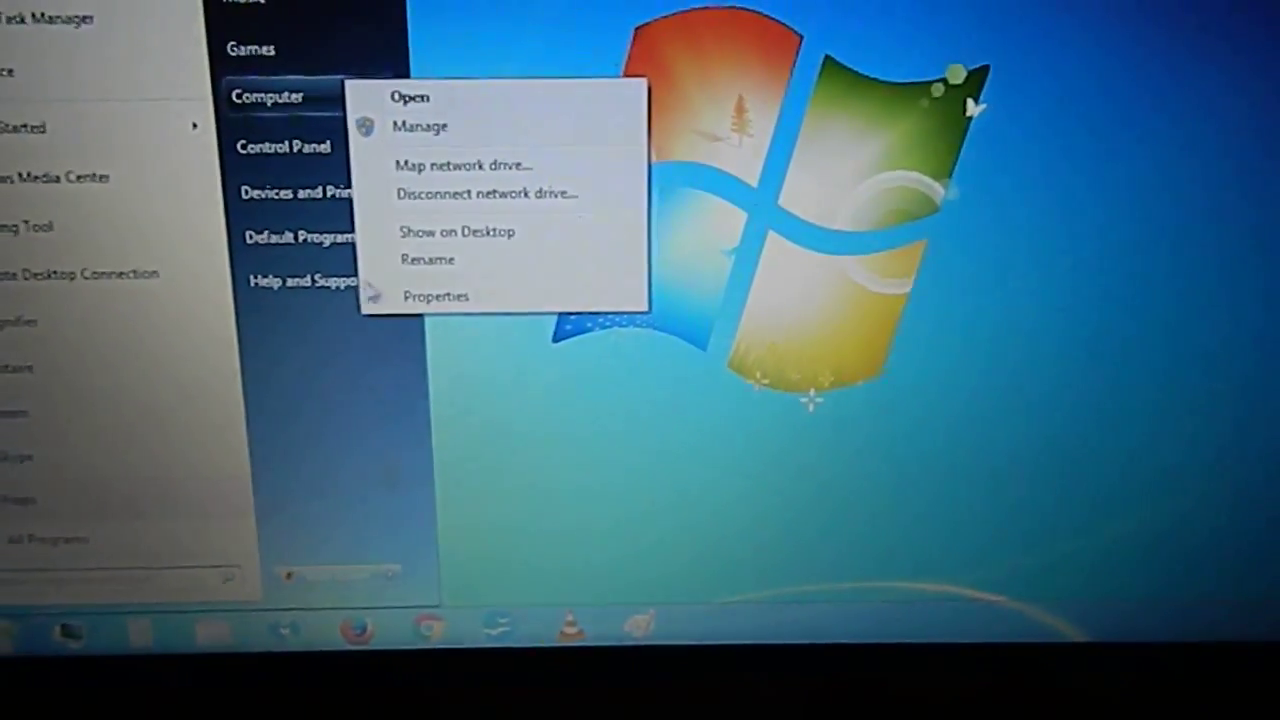
# Step: Reopen System Properties and scroll to Installed memory: 4.00 GB with 3.22 GB usable
pyautogui.click(436, 296)
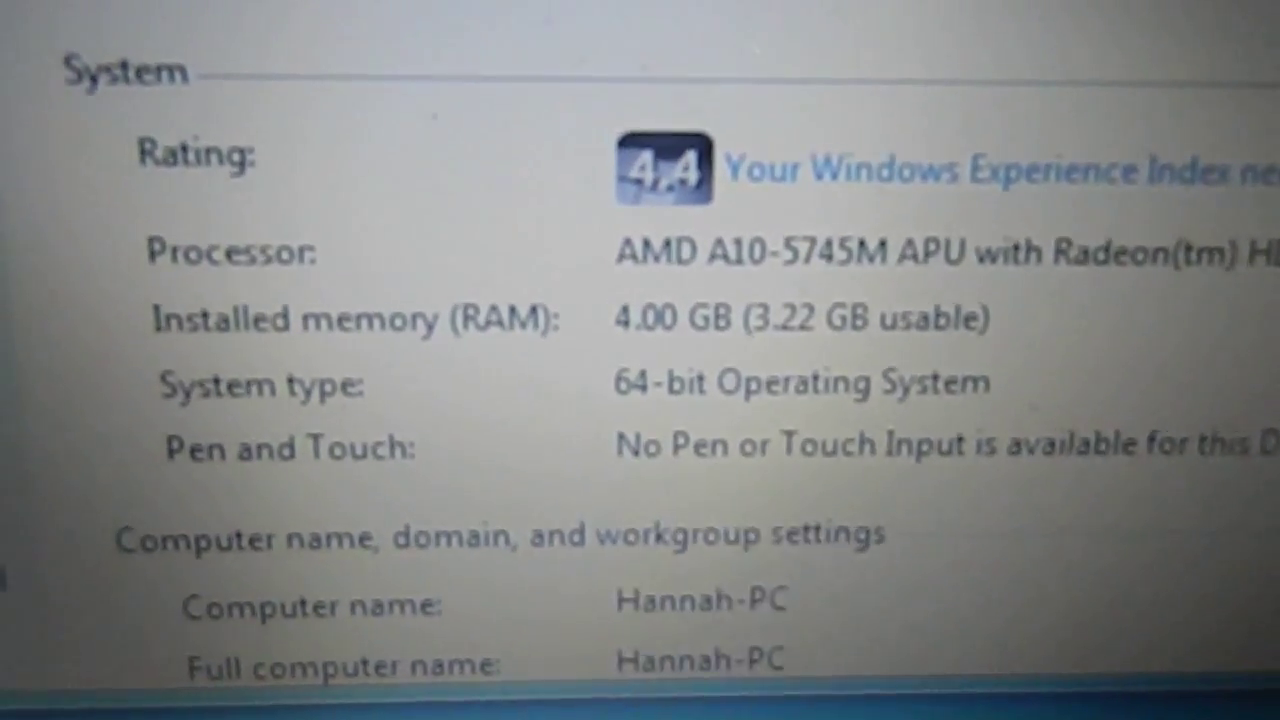
pyautogui.scroll(3)
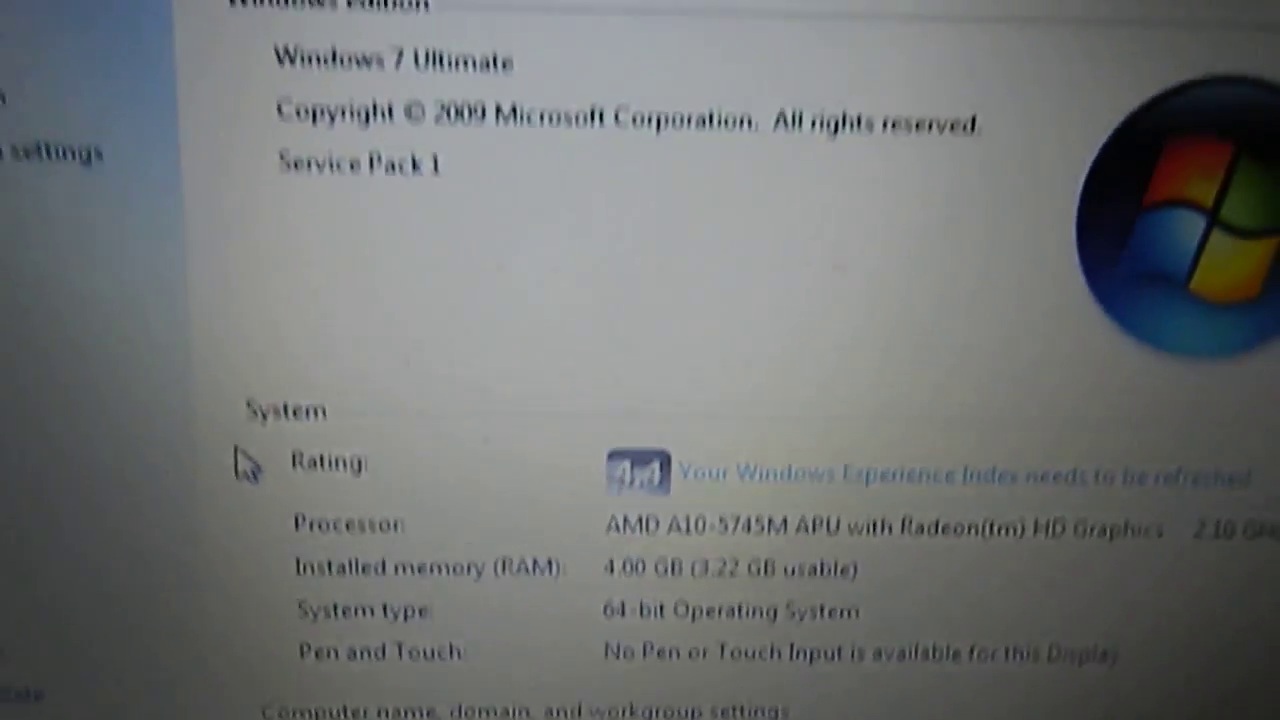
pyautogui.scroll(-3)
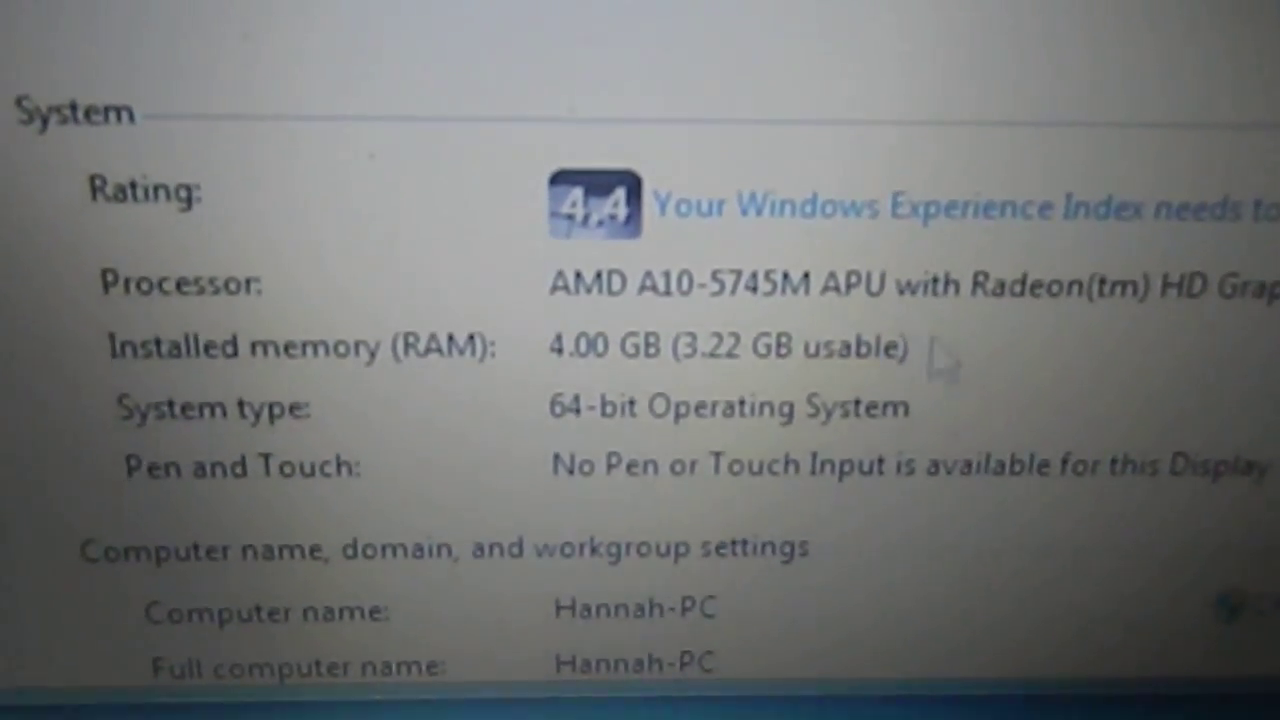